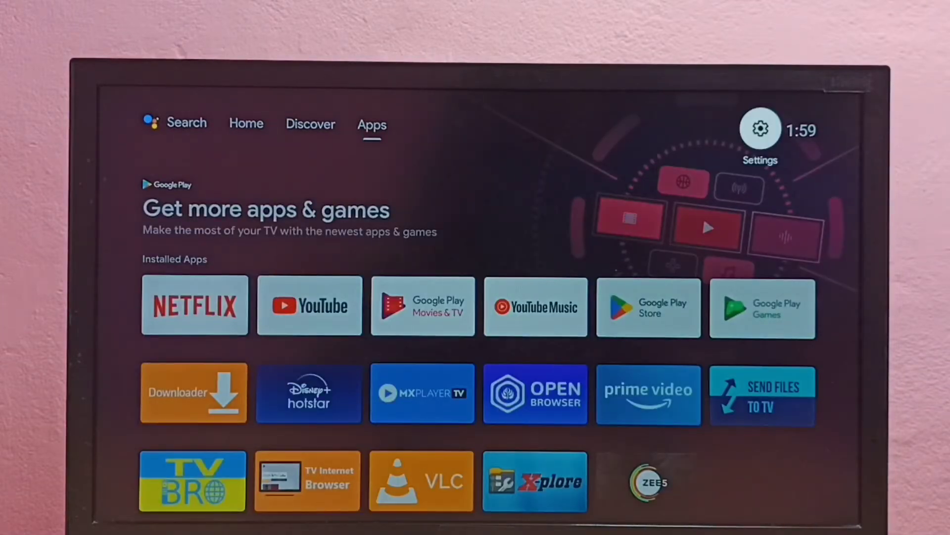
# Step: Reach the Network & Internet settings showing Wi-Fi connected to FTTH-DAA1
pyautogui.click(760, 128)
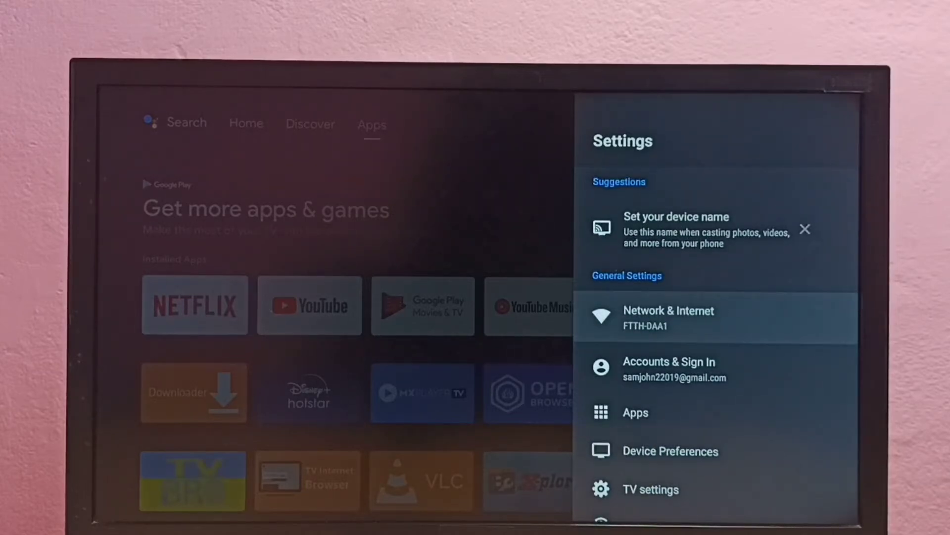
pyautogui.click(669, 318)
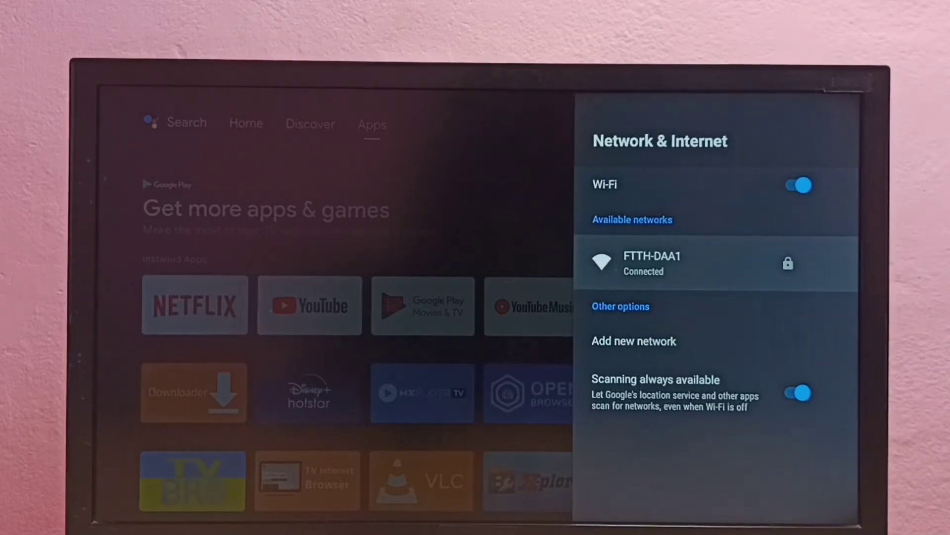
# Step: View the connected FTTH-DAA1 network's details, then back out to the home screen
pyautogui.click(654, 261)
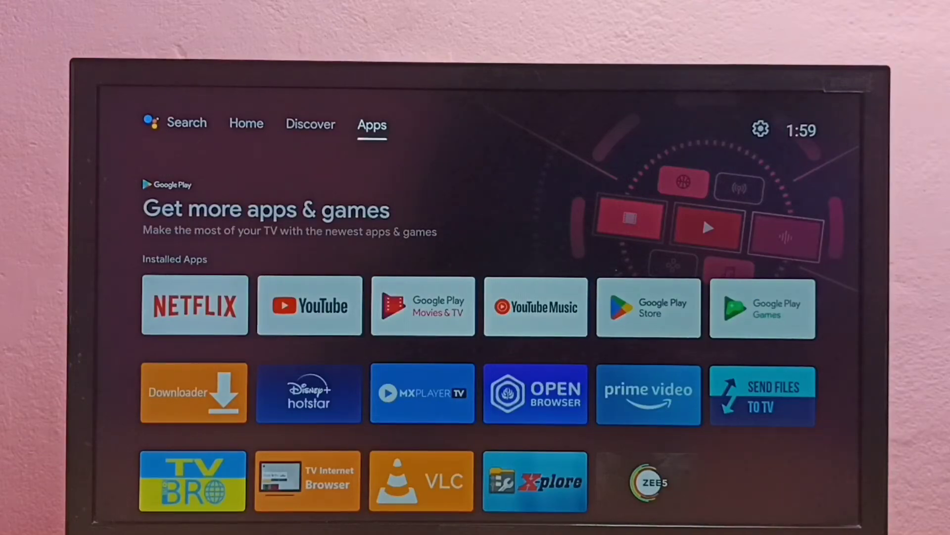
# Step: Reopen Settings and move down the General list to Device Preferences
pyautogui.click(760, 129)
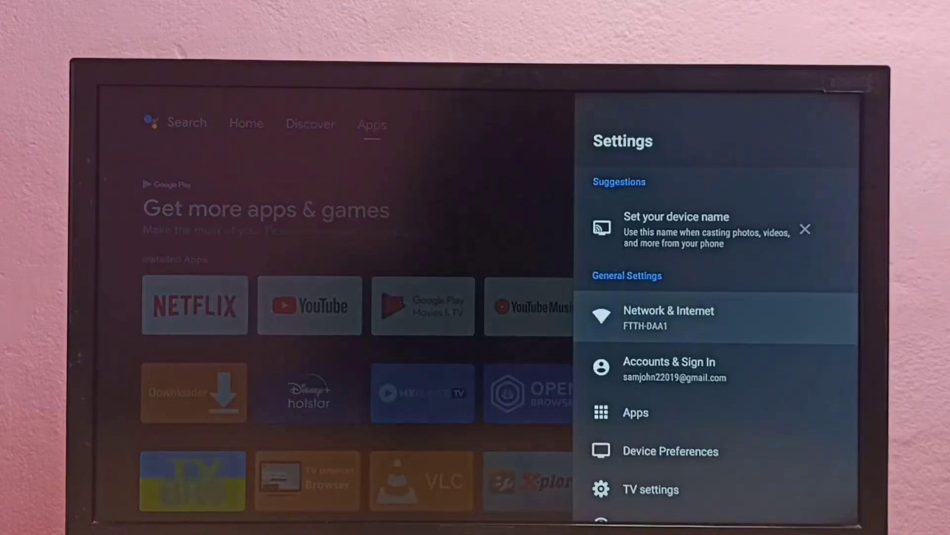
pyautogui.scroll(-3)
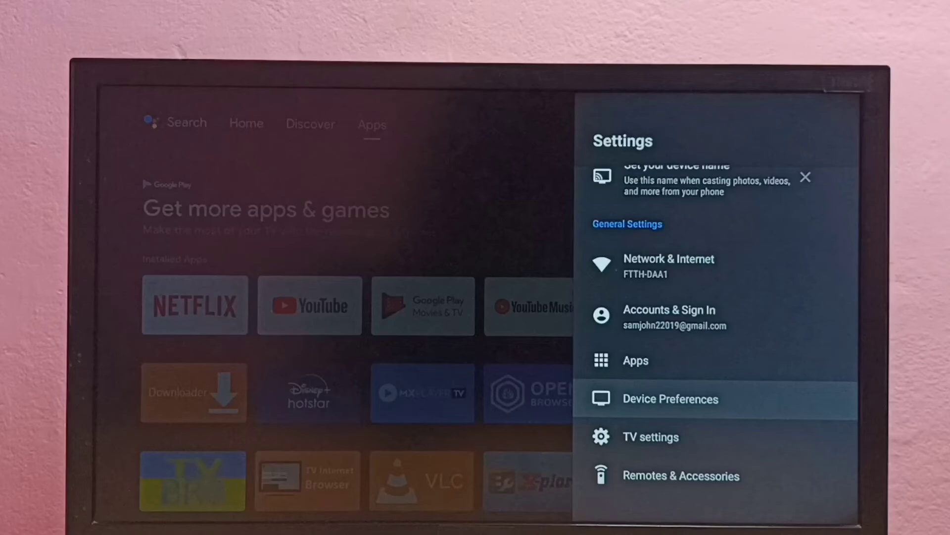